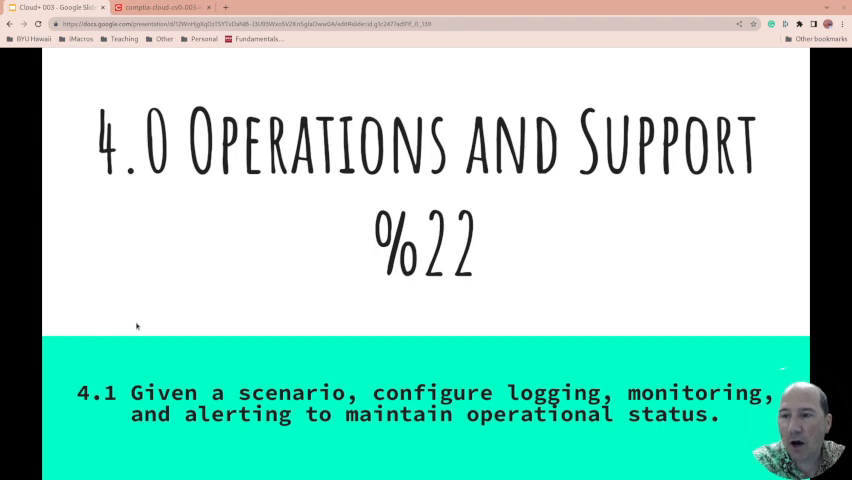
{"action": "mouse_move", "coordinate": [216, 274]}
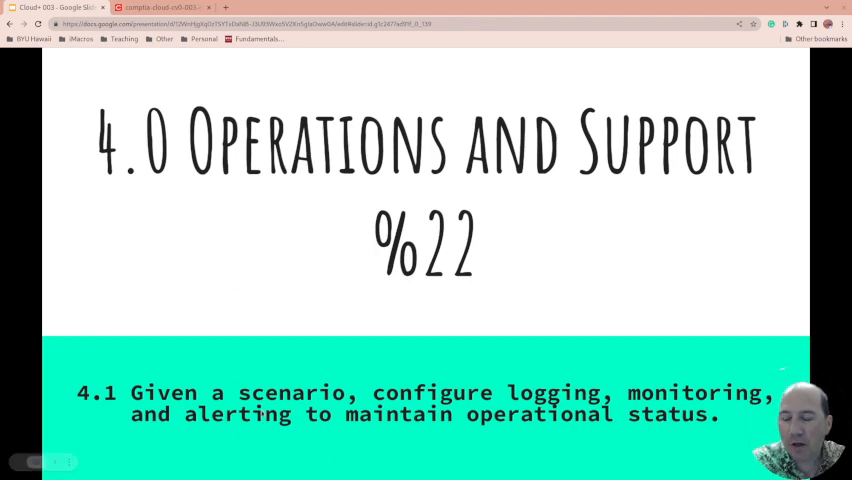
{"action": "mouse_move", "coordinate": [560, 278]}
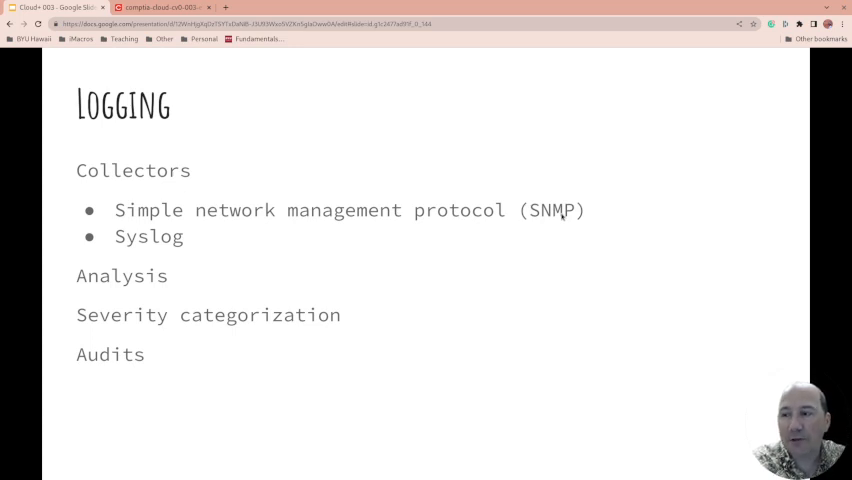
{"action": "mouse_move", "coordinate": [146, 236]}
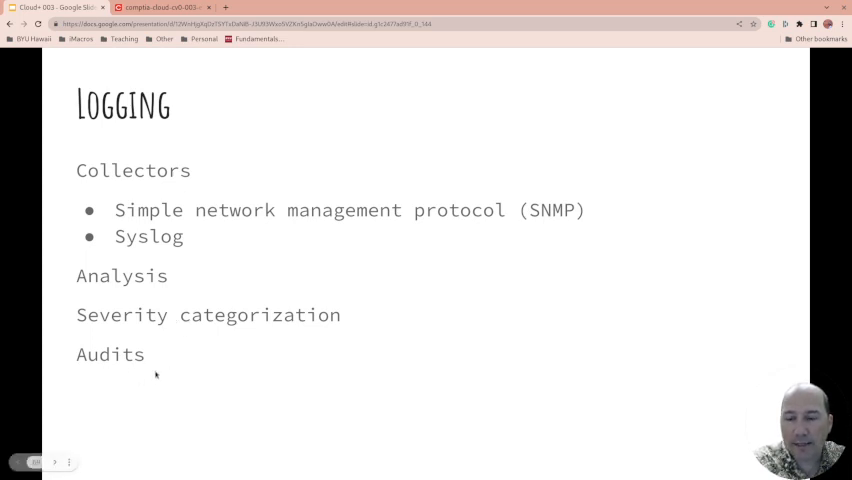
{"action": "mouse_move", "coordinate": [230, 360]}
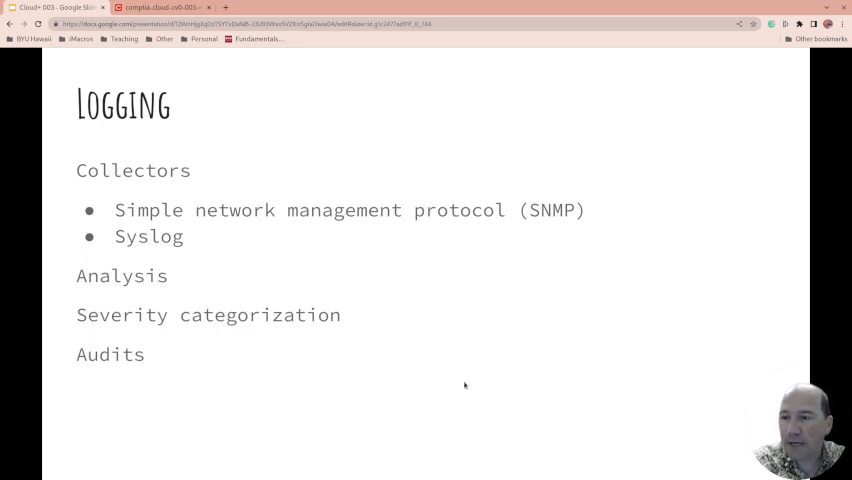
{"action": "key", "text": "right"}
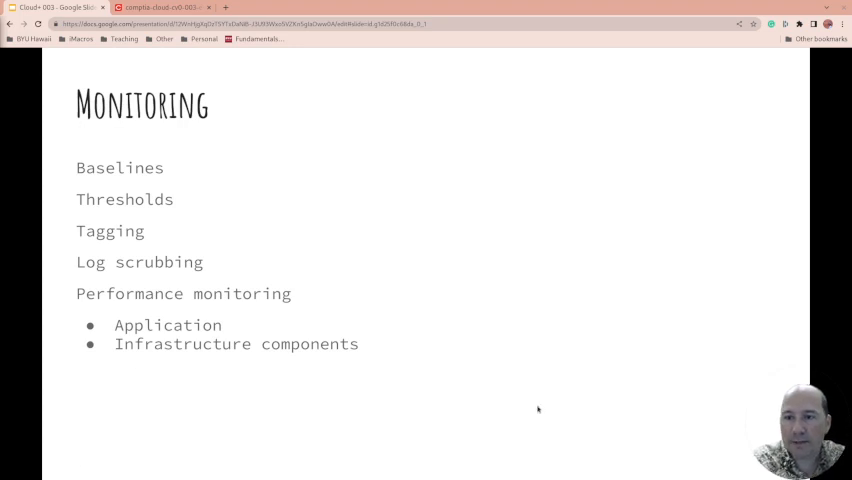
{"action": "mouse_move", "coordinate": [576, 314]}
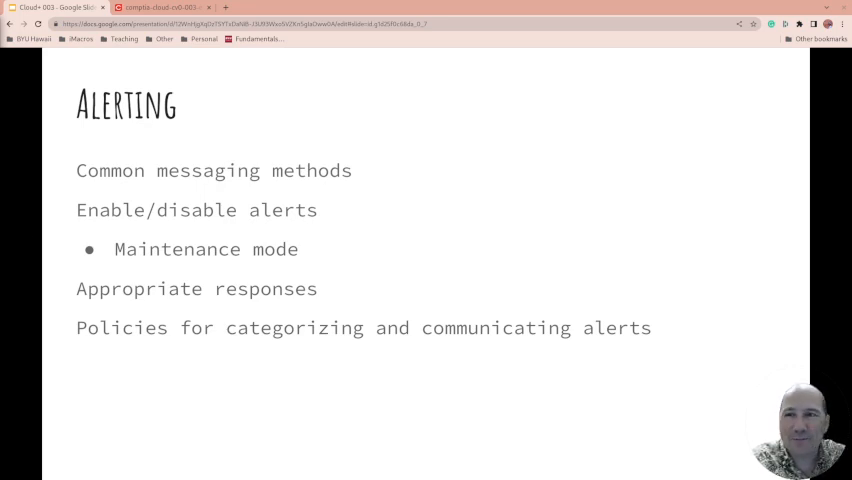
- Bring the CompTIA Cloud+ objectives PDF forward and scroll to section 4.0 Operations and Support
{"action": "left_click", "coordinate": [160, 8]}
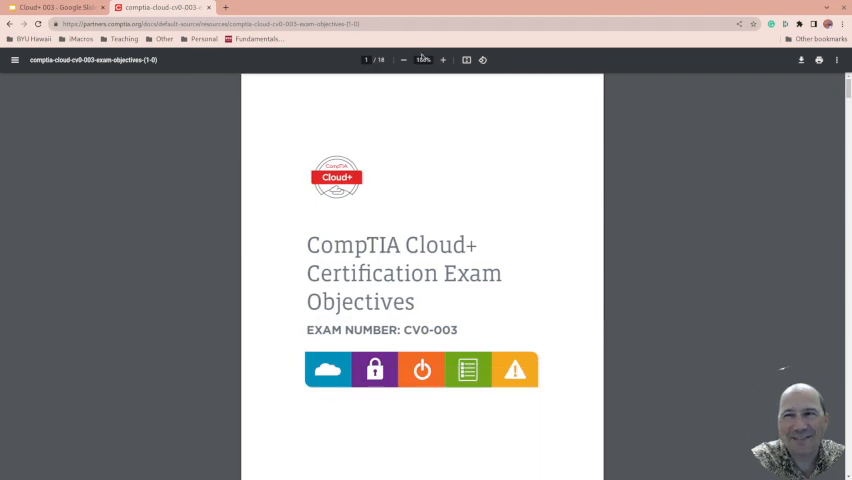
{"action": "scroll", "scroll_direction": "down", "scroll_amount": 3}
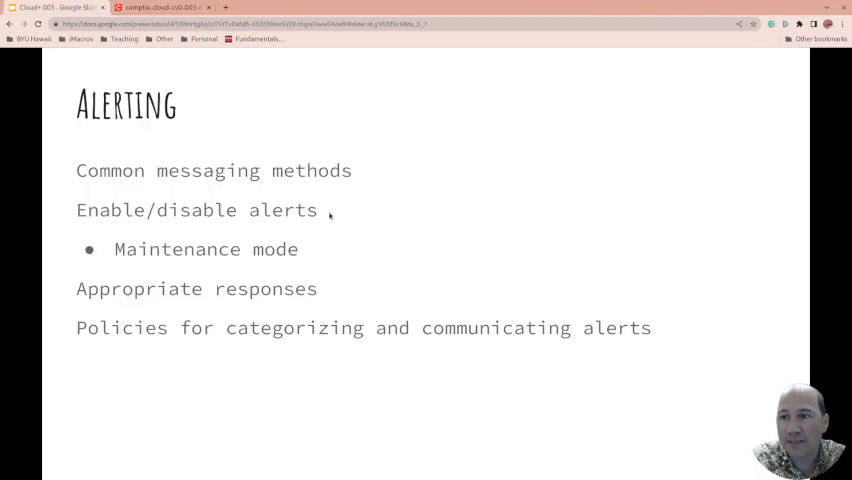
{"action": "left_click", "coordinate": [160, 8]}
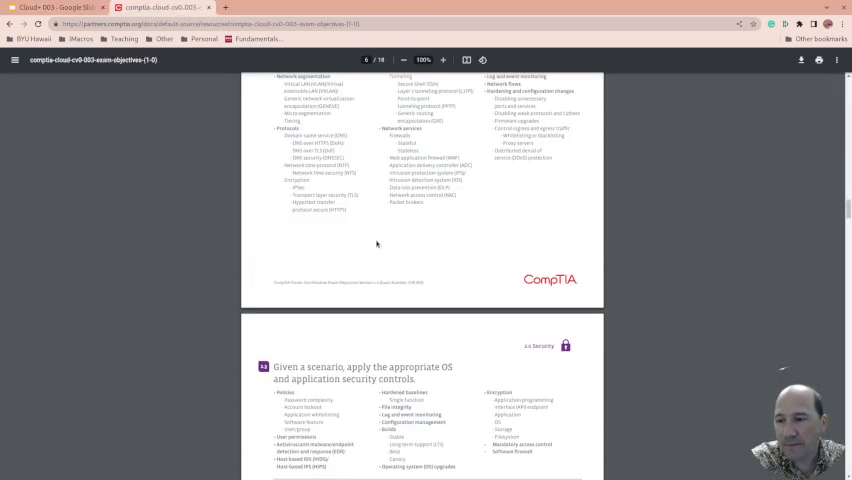
{"action": "scroll", "scroll_direction": "down", "scroll_amount": 3}
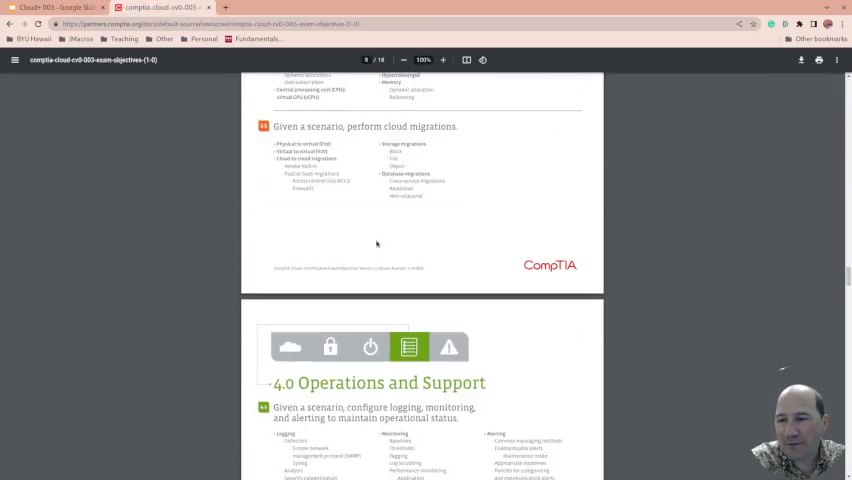
{"action": "scroll", "scroll_direction": "down", "scroll_amount": 3}
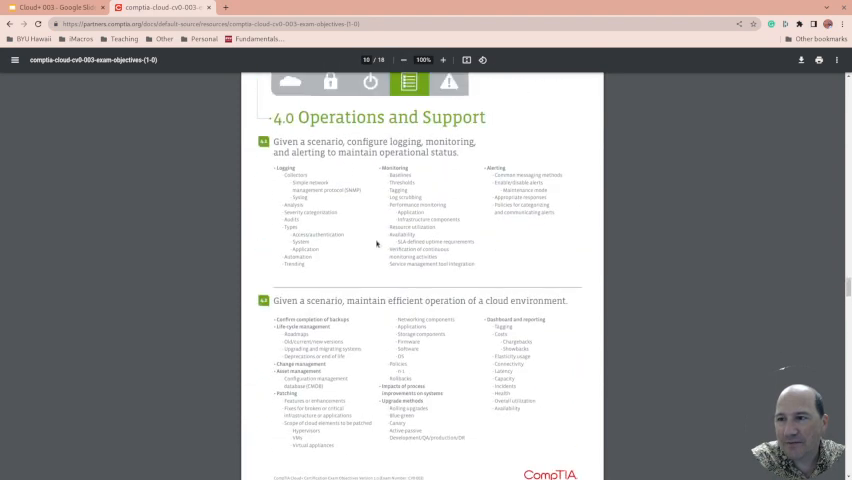